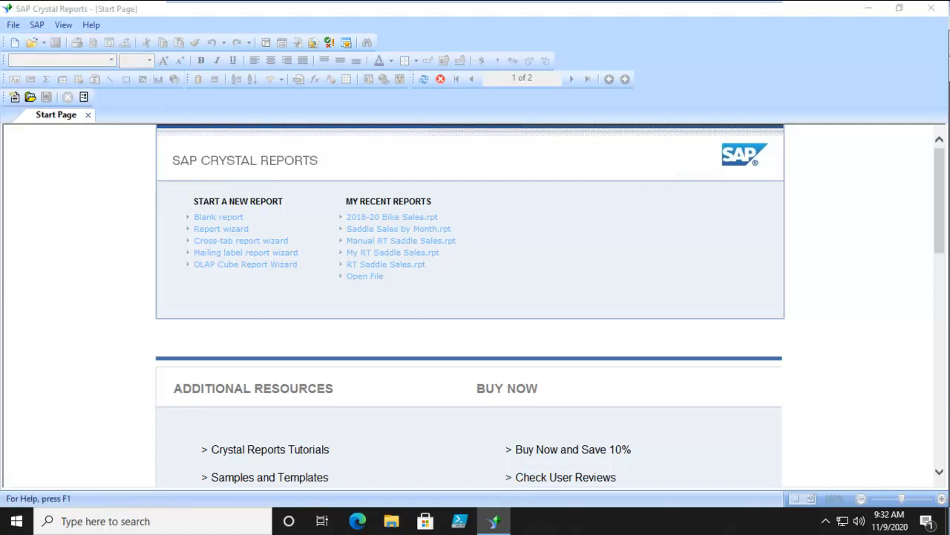
pyautogui.moveTo(481, 261)
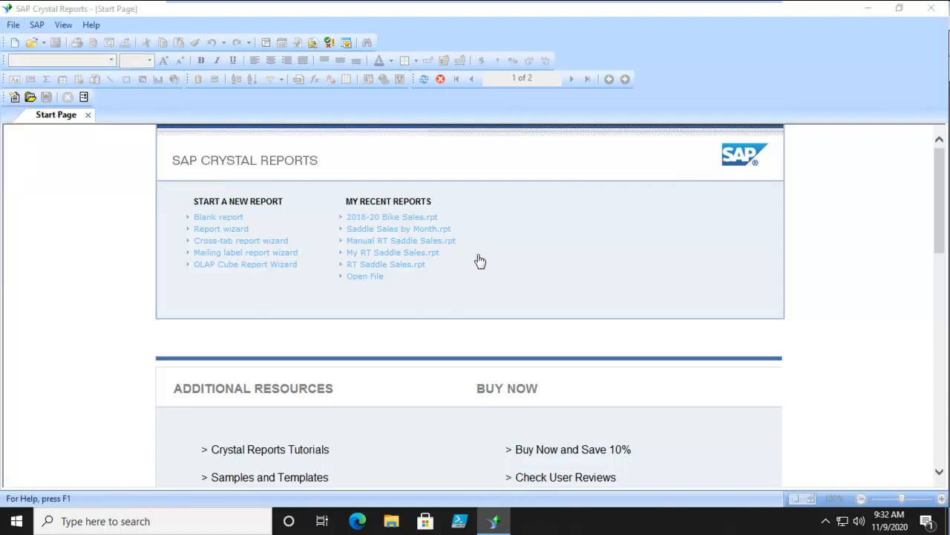
pyautogui.moveTo(493, 262)
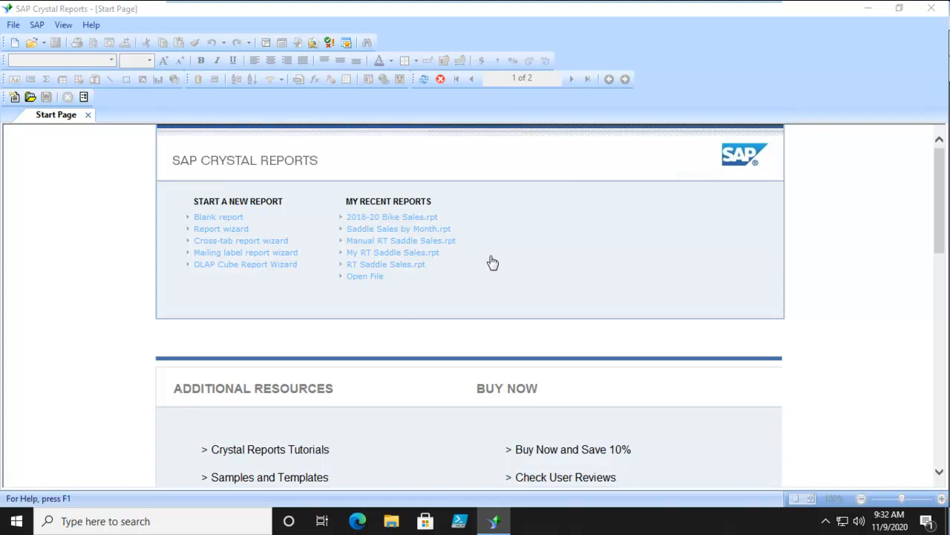
pyautogui.moveTo(631, 262)
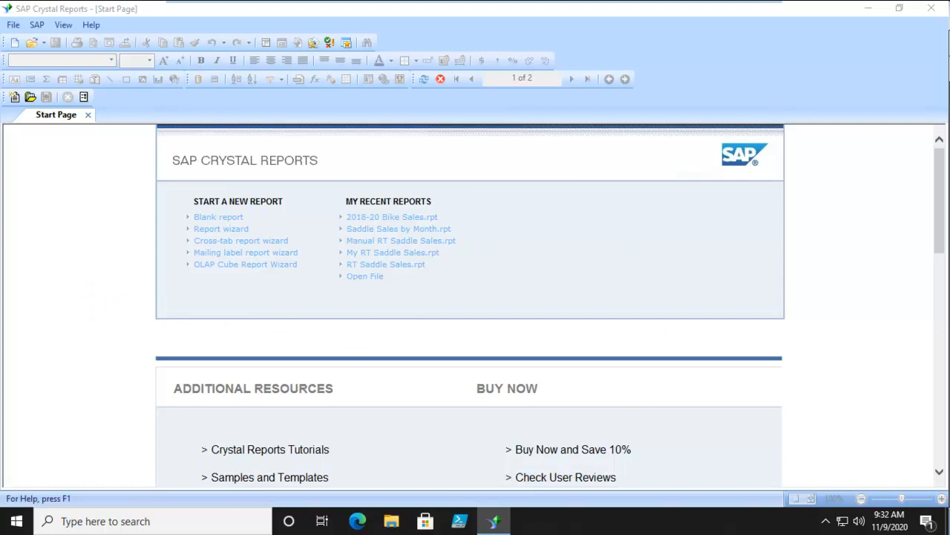
# Open the US Customers report from the 095028Data > Adding Subreports folder.
pyautogui.click(365, 275)
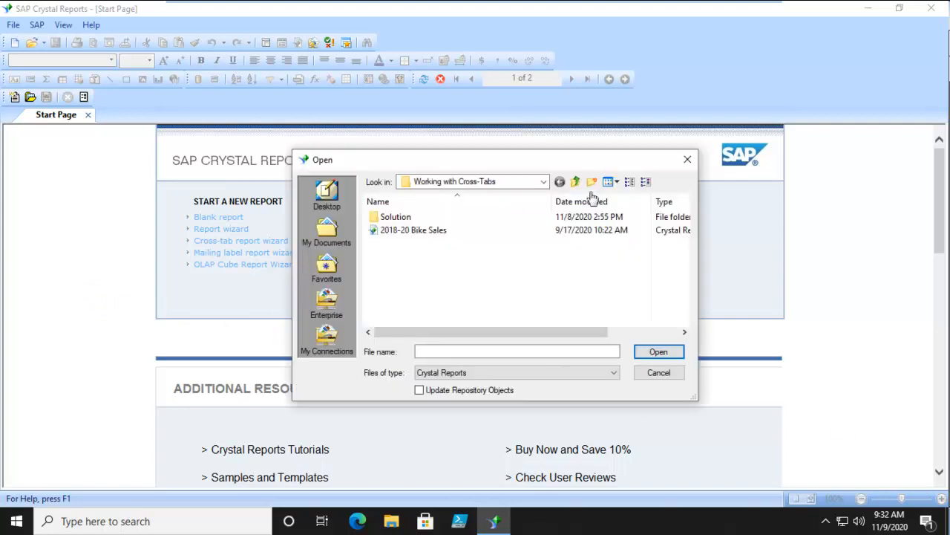
pyautogui.moveTo(383, 264)
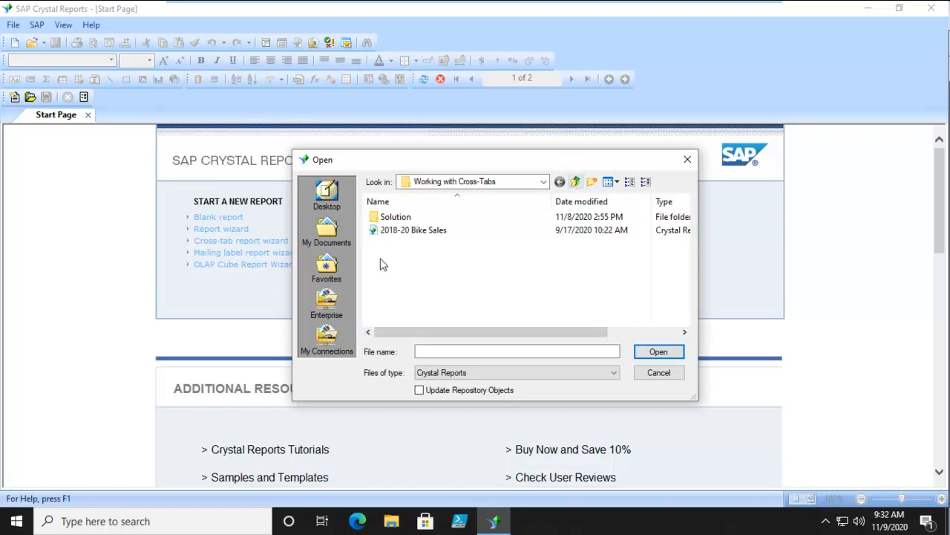
pyautogui.click(576, 181)
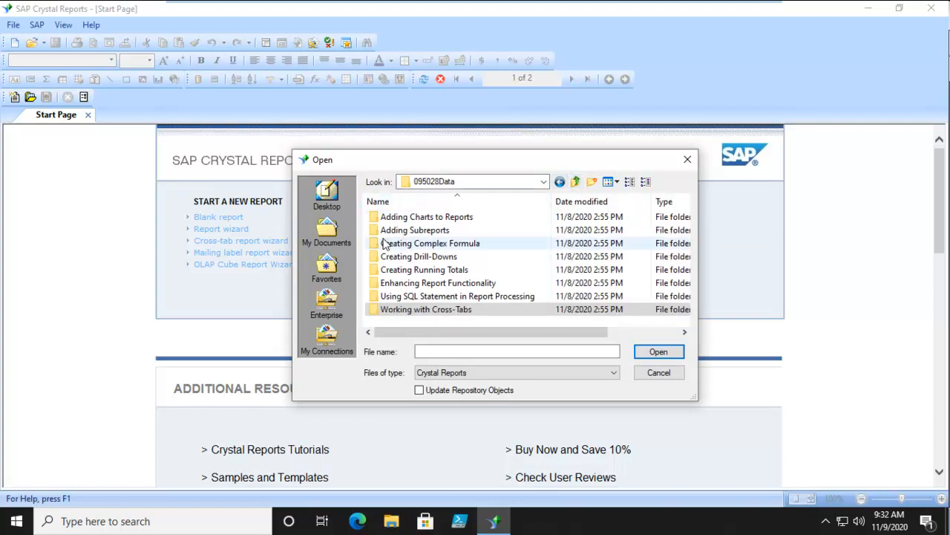
pyautogui.doubleClick(414, 230)
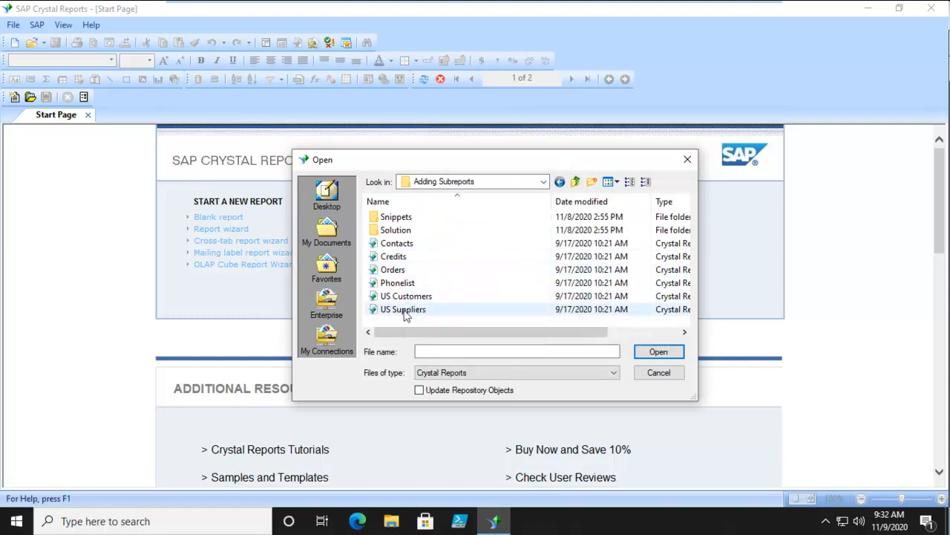
pyautogui.moveTo(457, 290)
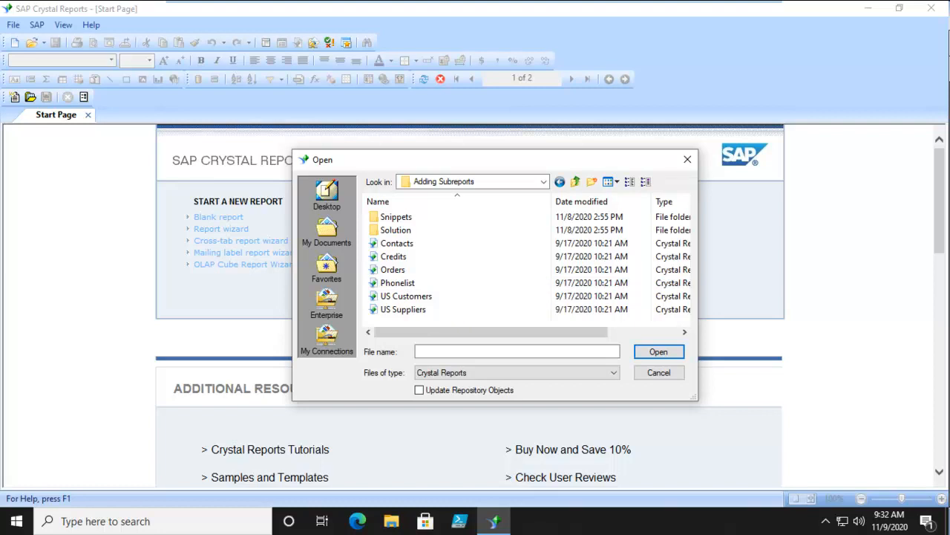
pyautogui.click(405, 296)
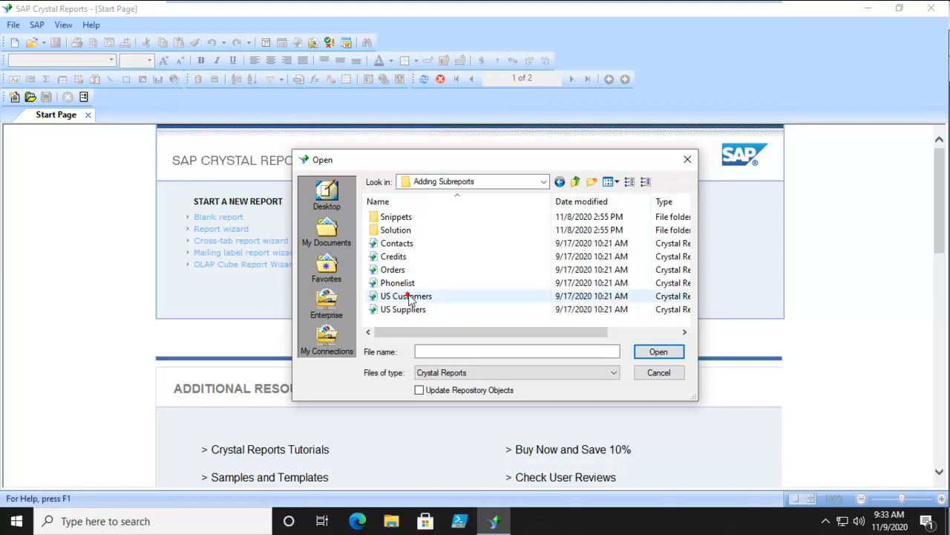
pyautogui.click(657, 352)
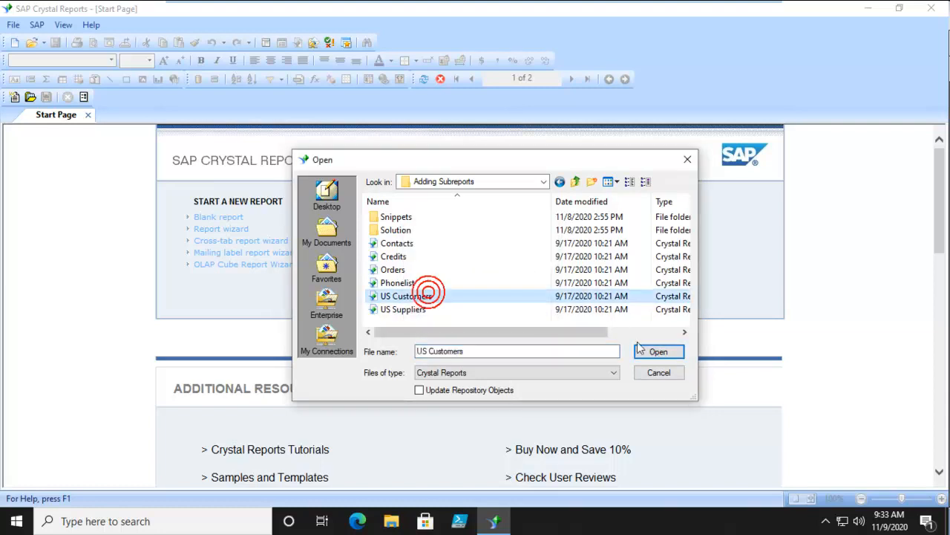
pyautogui.click(658, 352)
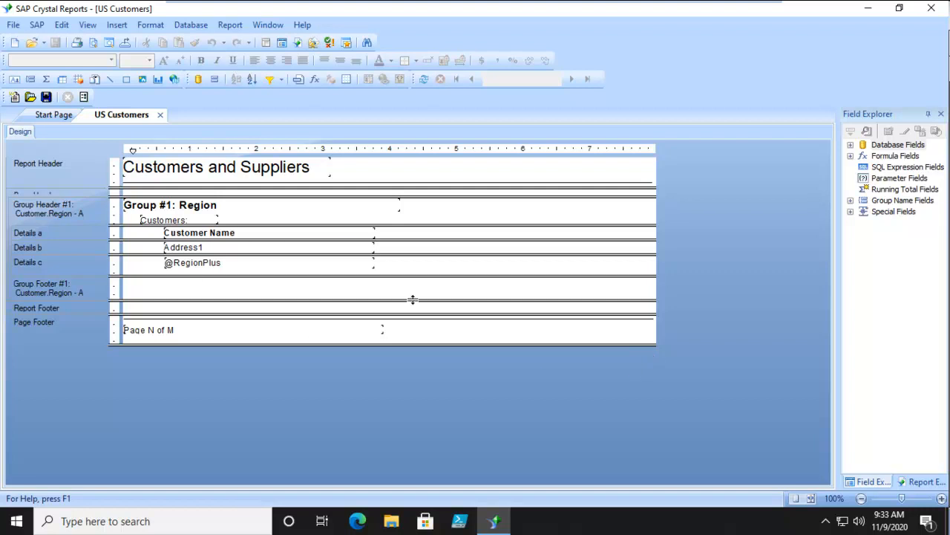
pyautogui.moveTo(689, 263)
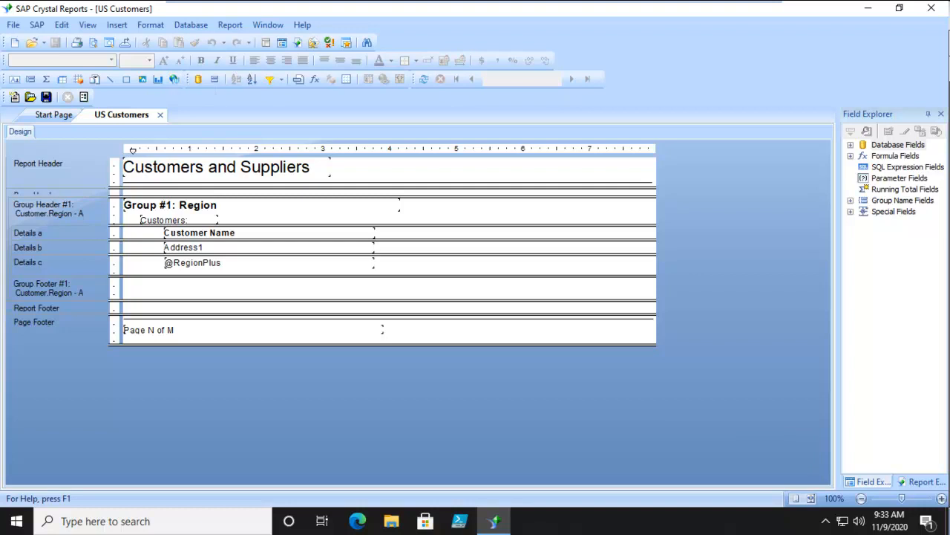
# Preview US Customers, connecting to the xtreme ODBC data source.
pyautogui.click(87, 24)
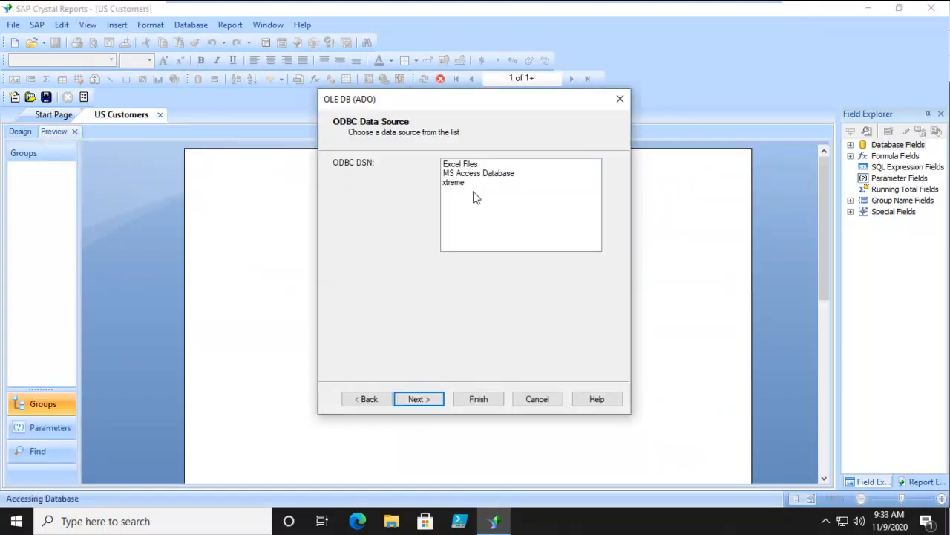
pyautogui.click(419, 399)
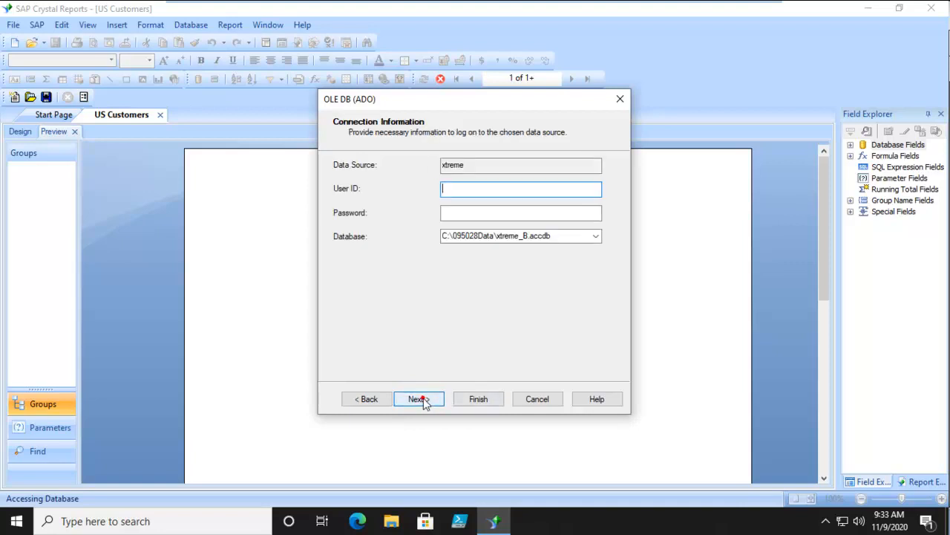
pyautogui.click(419, 399)
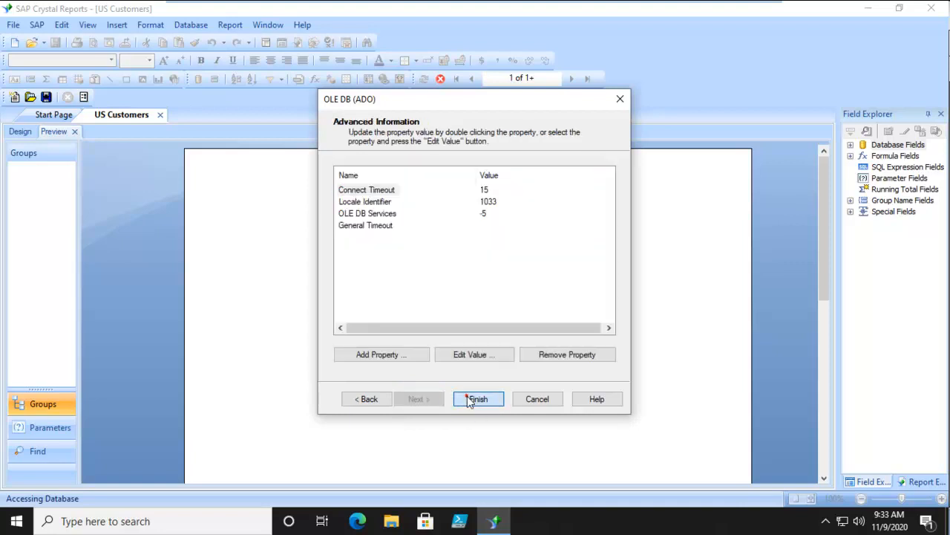
pyautogui.click(478, 399)
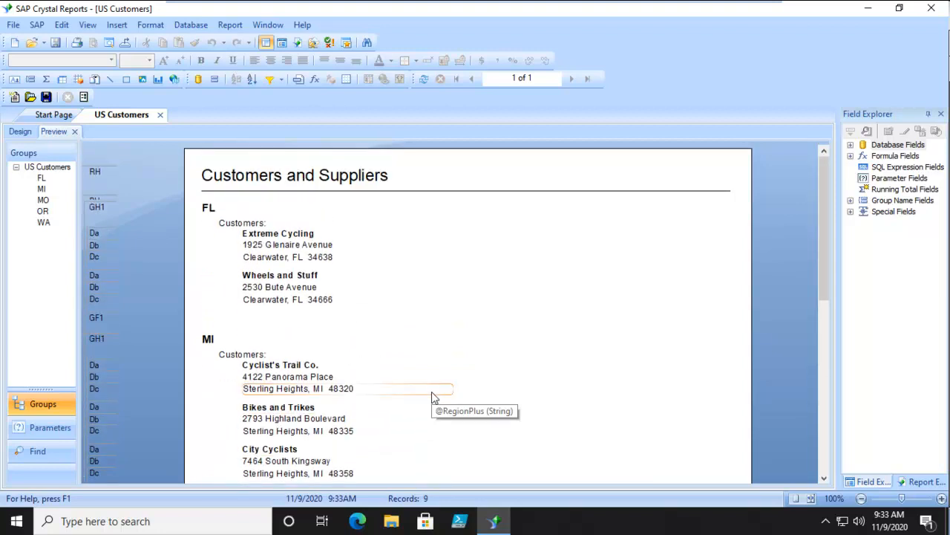
# Switch back to the Design tab to view the report sections.
pyautogui.click(20, 131)
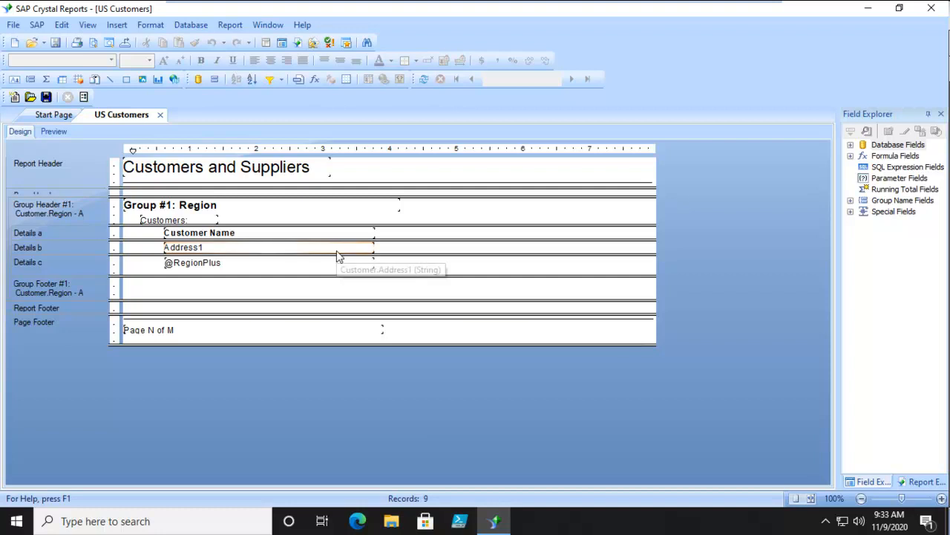
pyautogui.moveTo(338, 255)
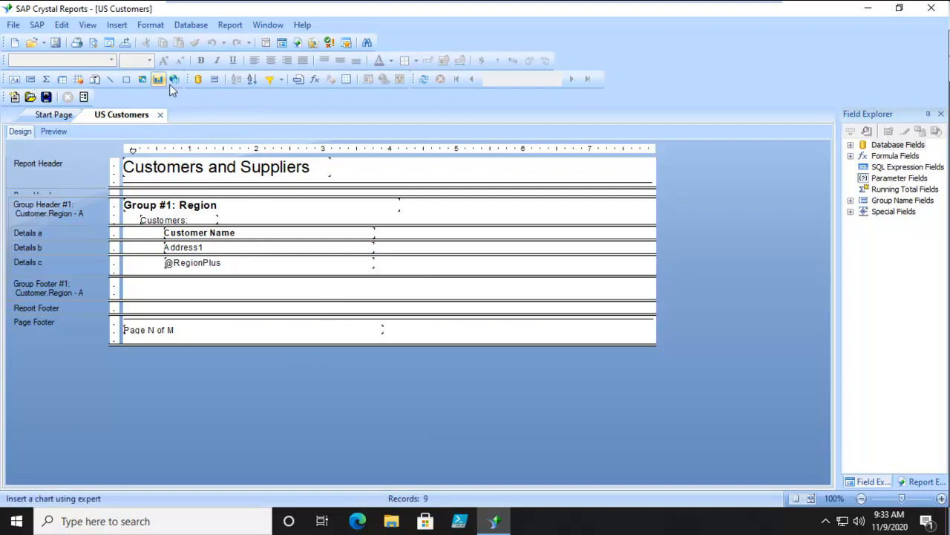
pyautogui.moveTo(94, 79)
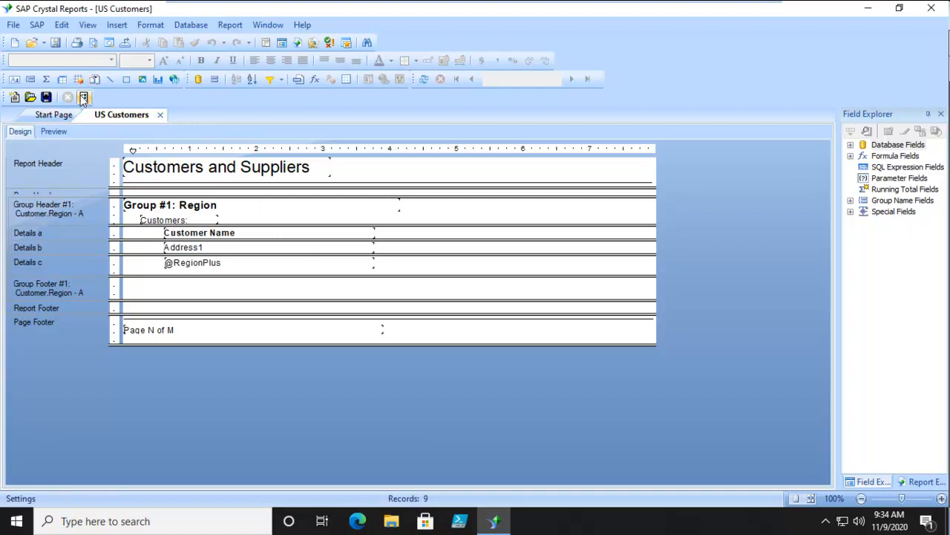
# Insert a subreport using the existing US Suppliers.rpt and show its Link options.
pyautogui.click(95, 80)
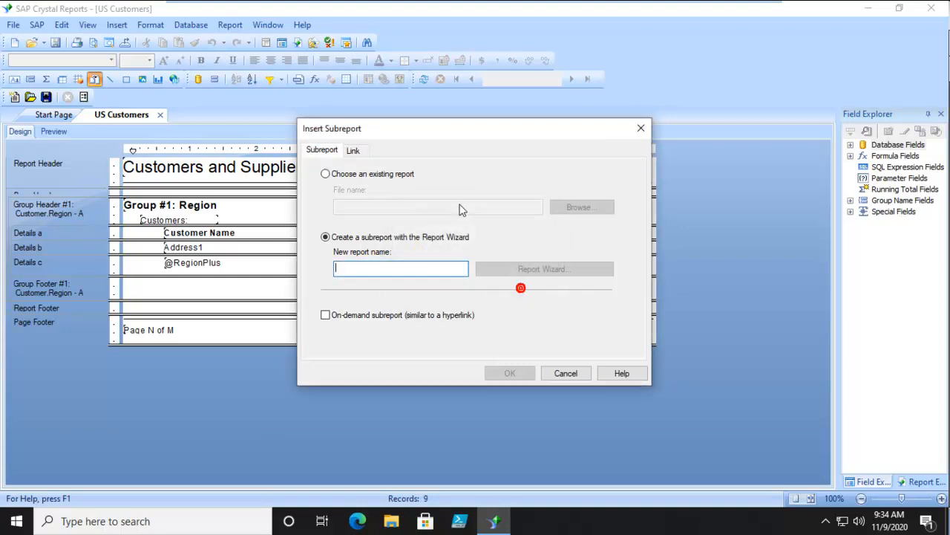
pyautogui.click(325, 173)
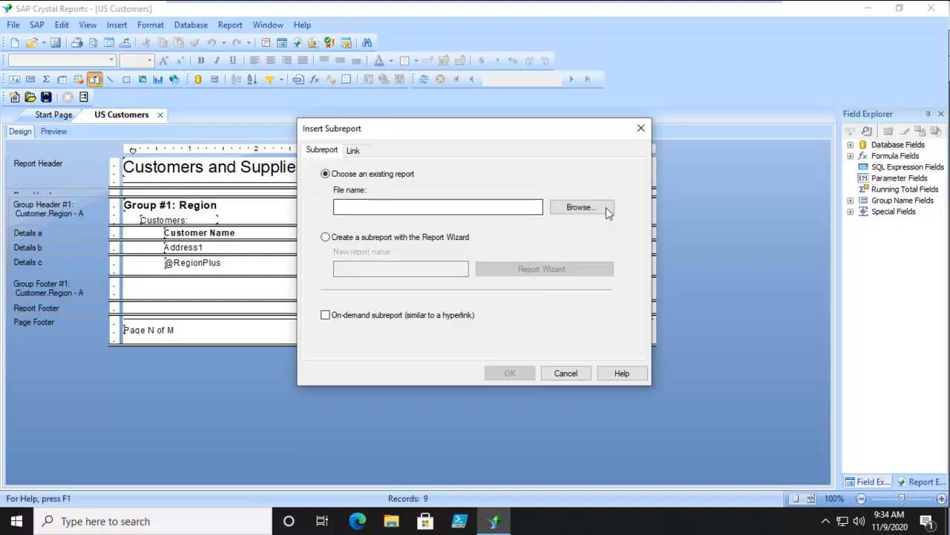
pyautogui.click(581, 207)
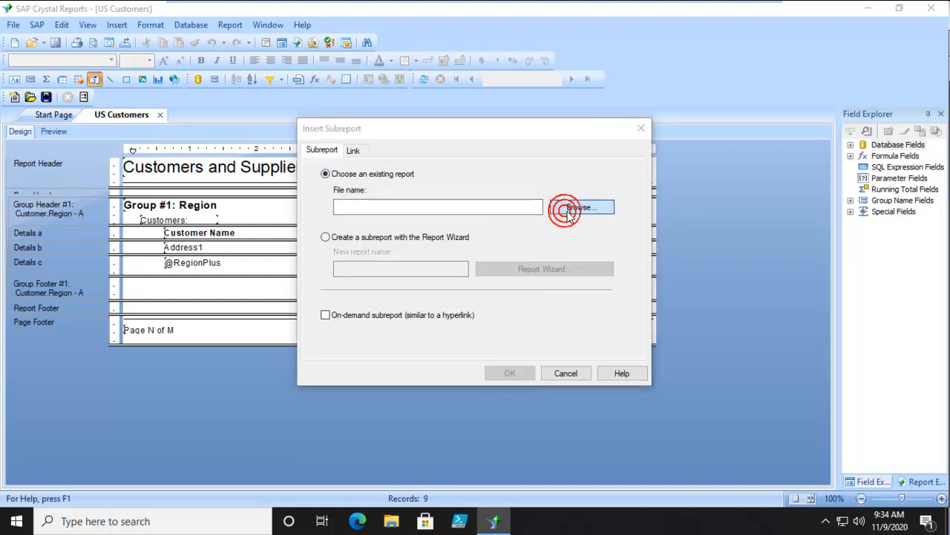
pyautogui.click(582, 206)
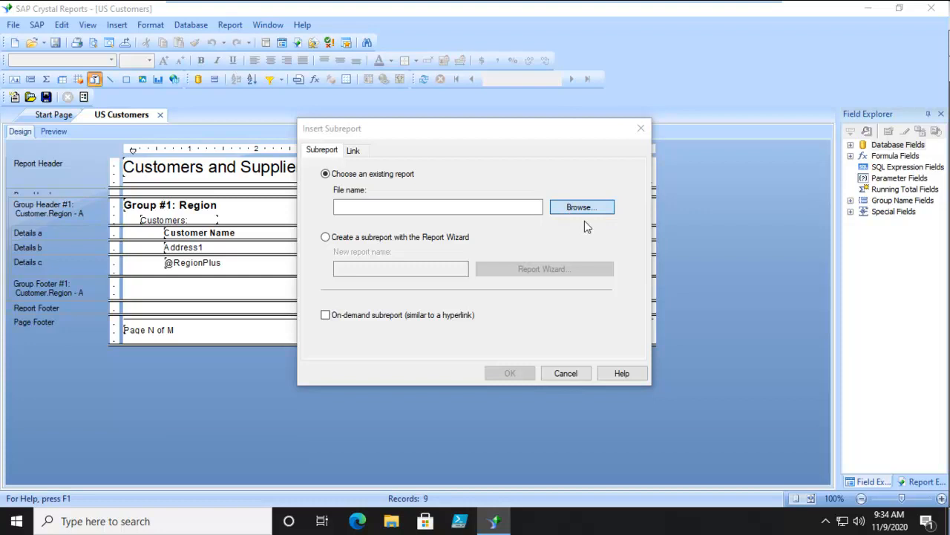
pyautogui.moveTo(565, 223)
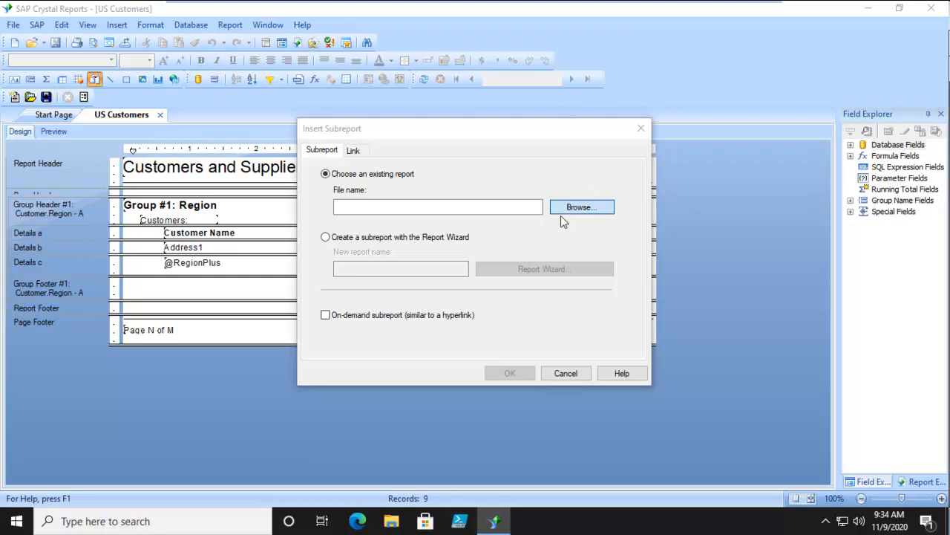
pyautogui.click(582, 207)
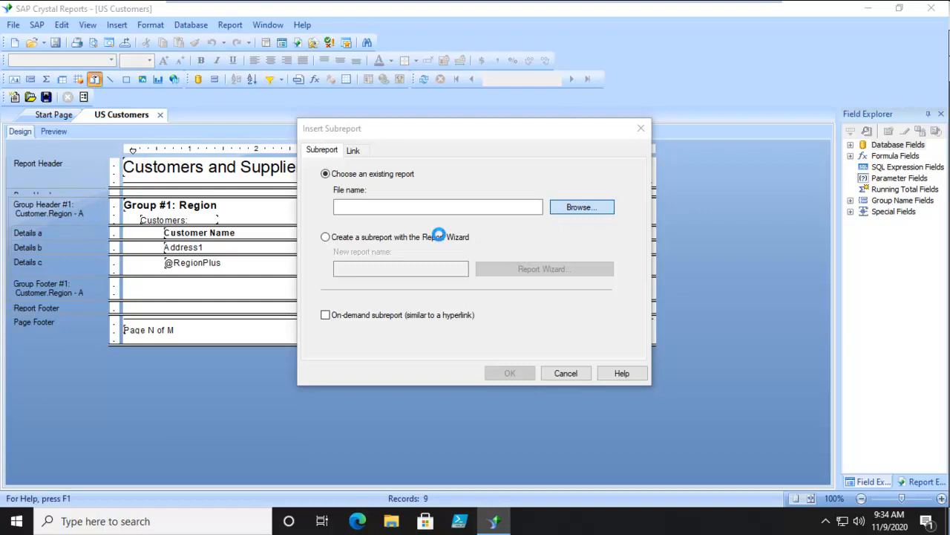
pyautogui.moveTo(429, 235)
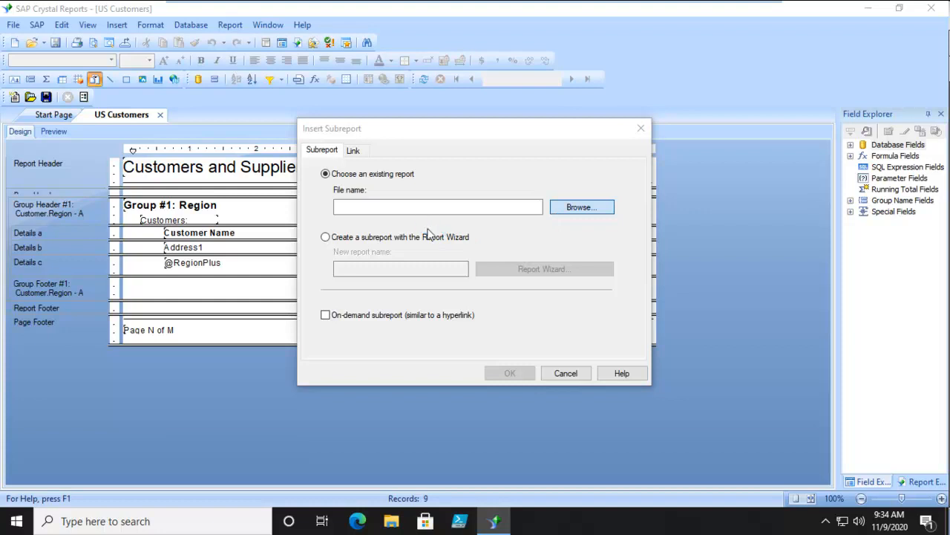
pyautogui.click(582, 206)
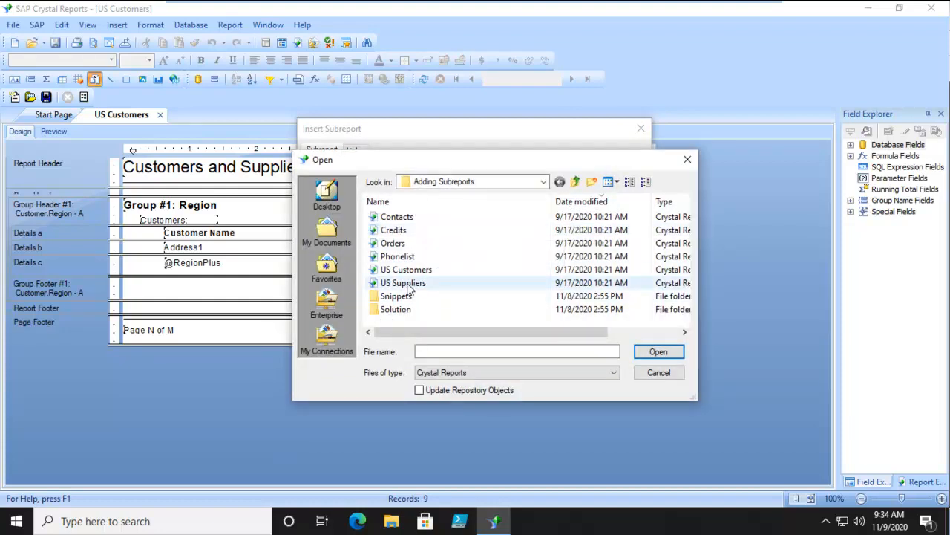
pyautogui.click(658, 352)
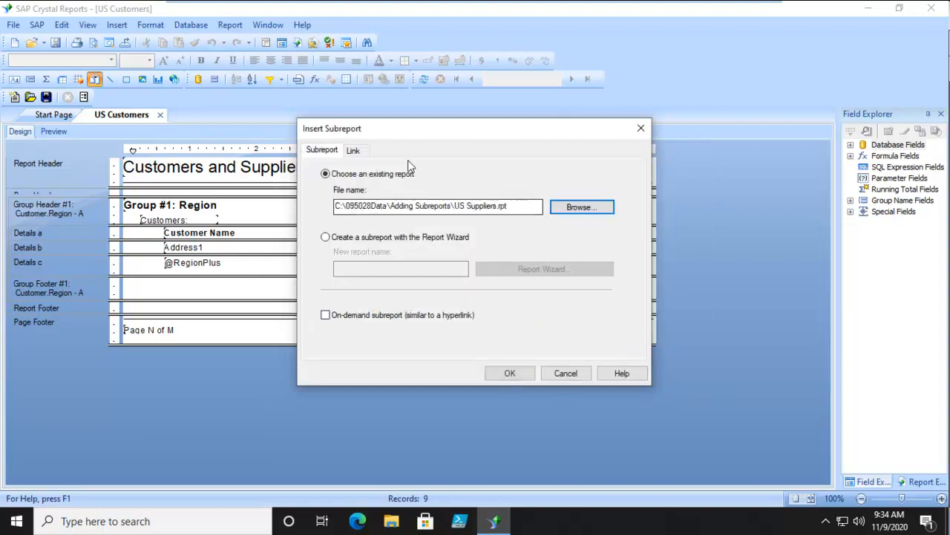
pyautogui.click(353, 150)
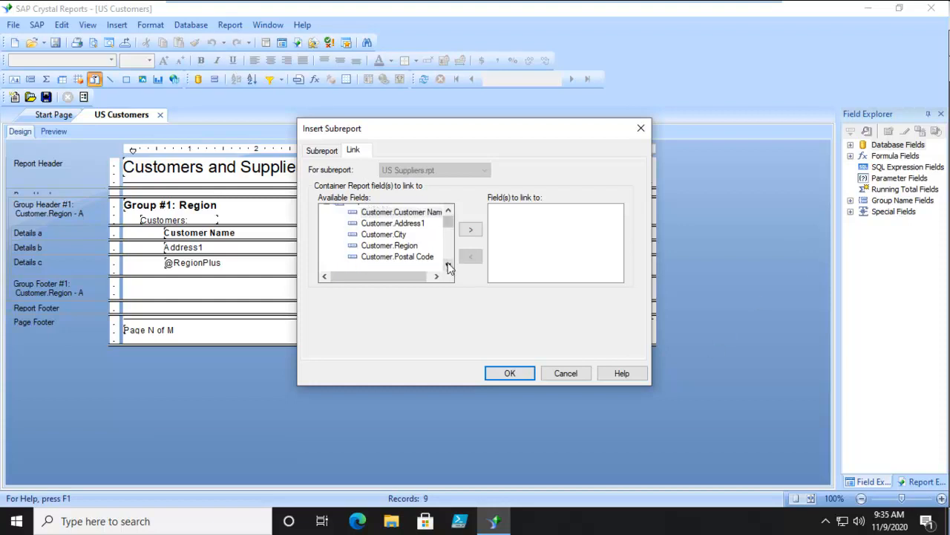
# Link the subreport on Customer.Region and confirm with OK.
pyautogui.click(471, 229)
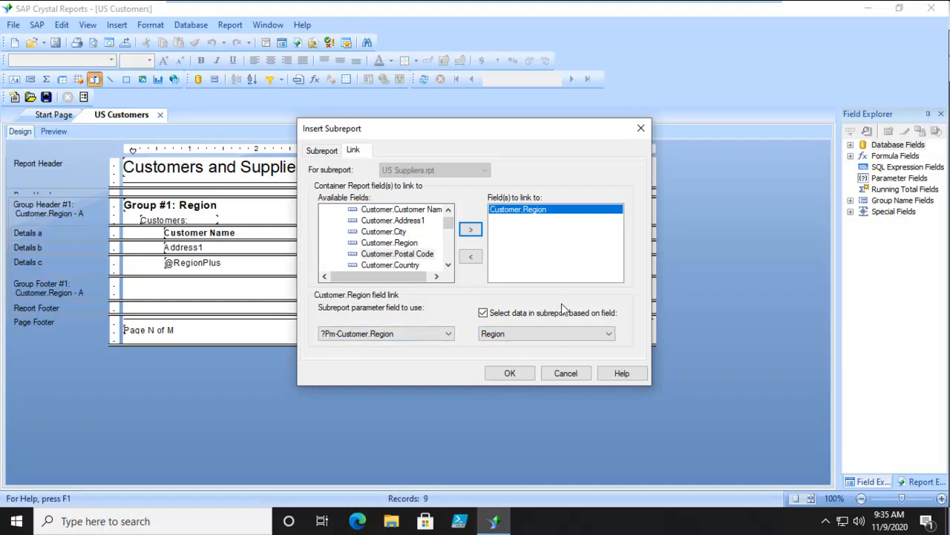
pyautogui.click(510, 373)
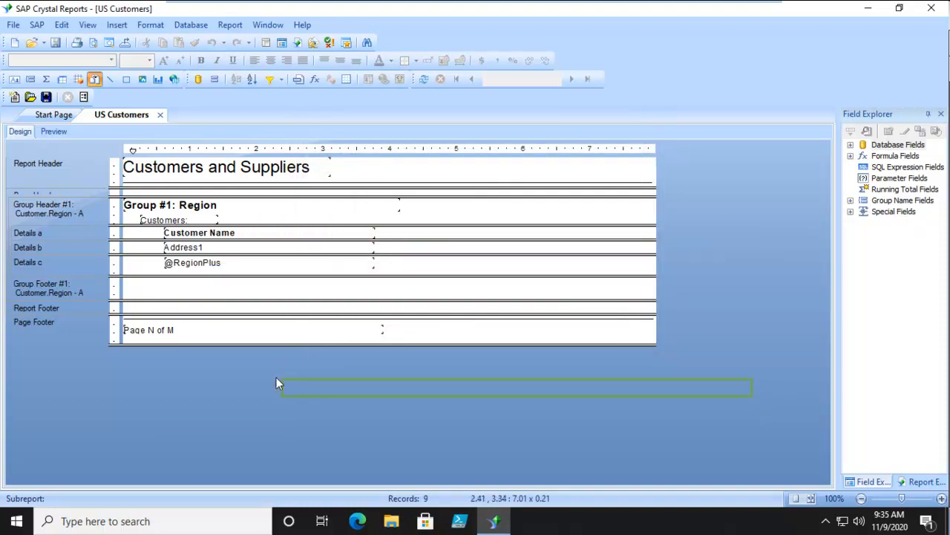
# Drop the US Suppliers subreport outline into Group Footer #1.
pyautogui.click(149, 330)
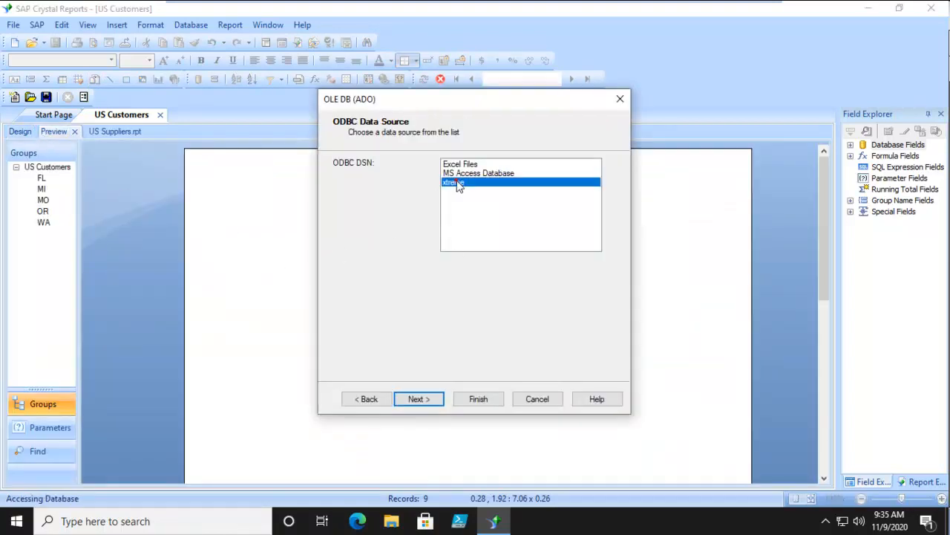
# Connect to xtreme, page through the regions and their suppliers, then return to Design.
pyautogui.click(419, 398)
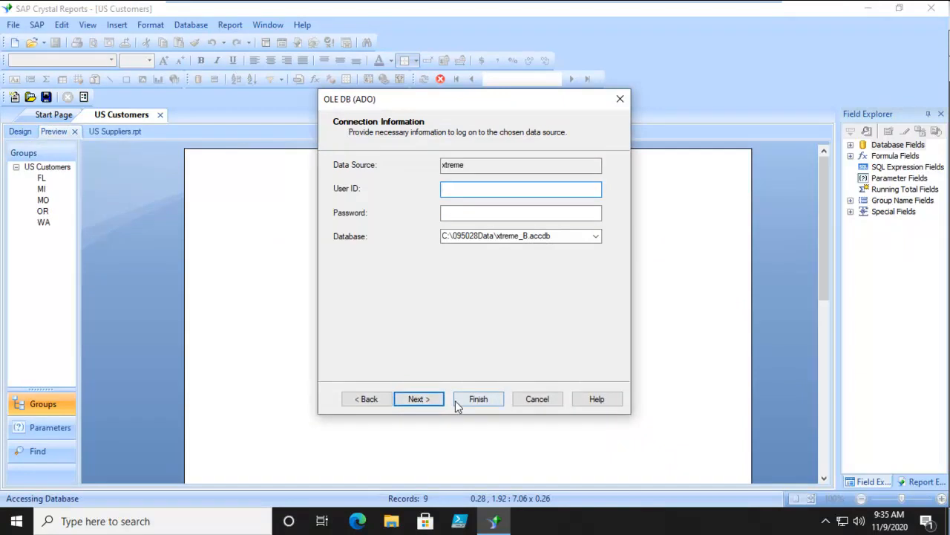
pyautogui.click(478, 398)
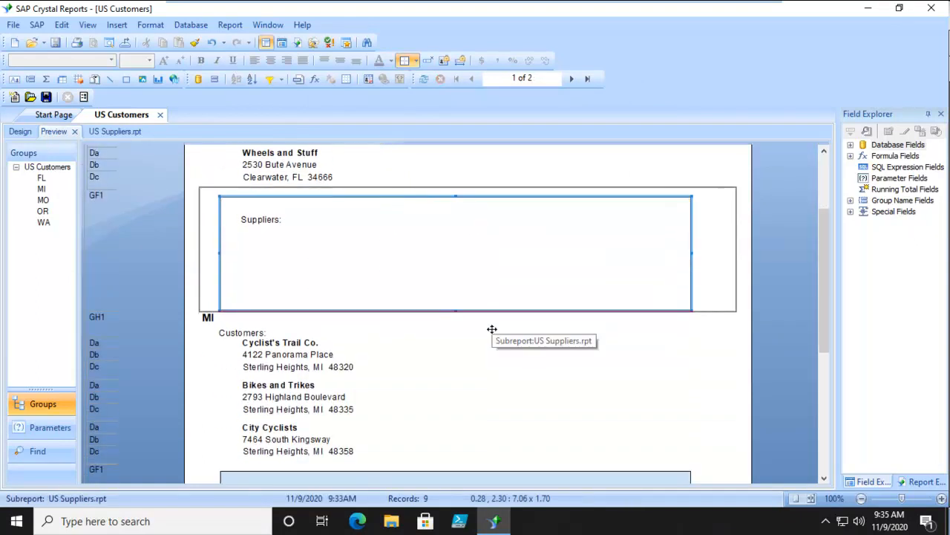
pyautogui.scroll(-3)
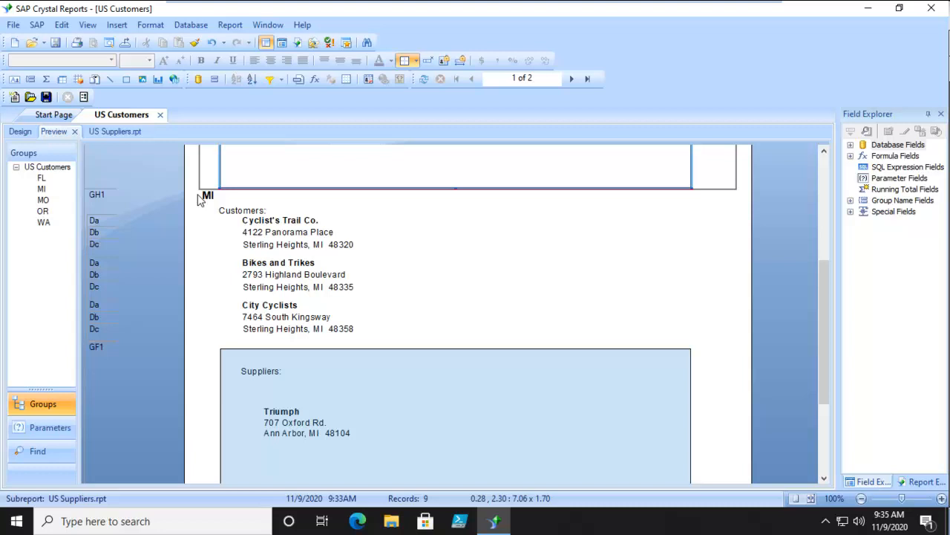
pyautogui.scroll(-3)
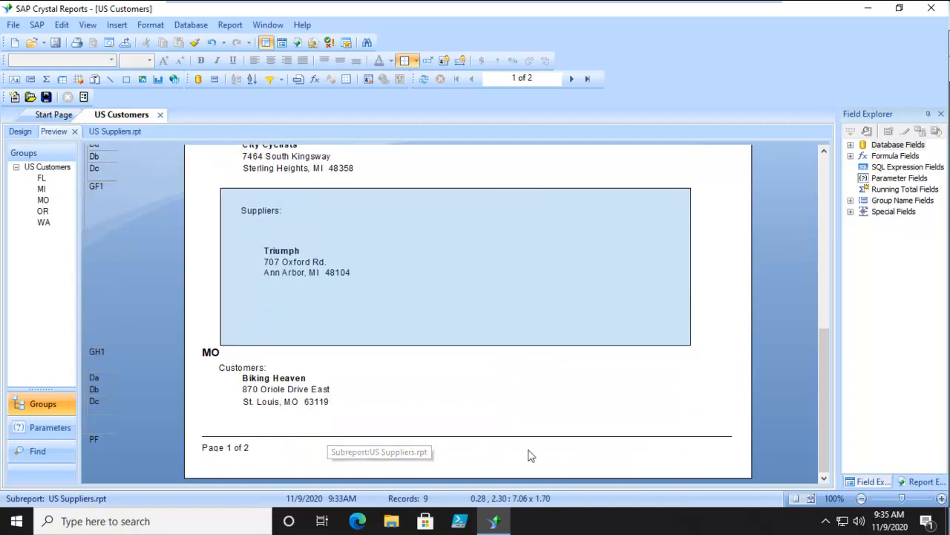
pyautogui.click(571, 78)
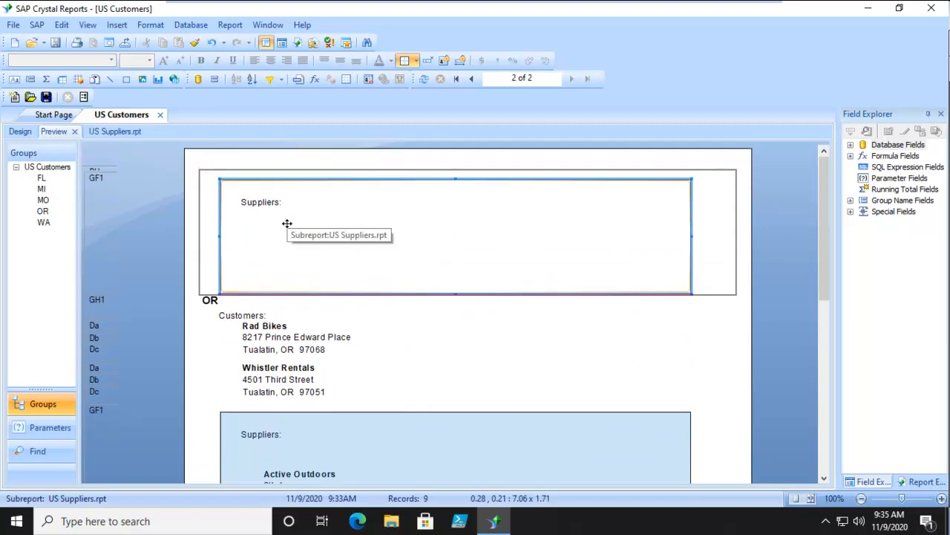
pyautogui.scroll(-3)
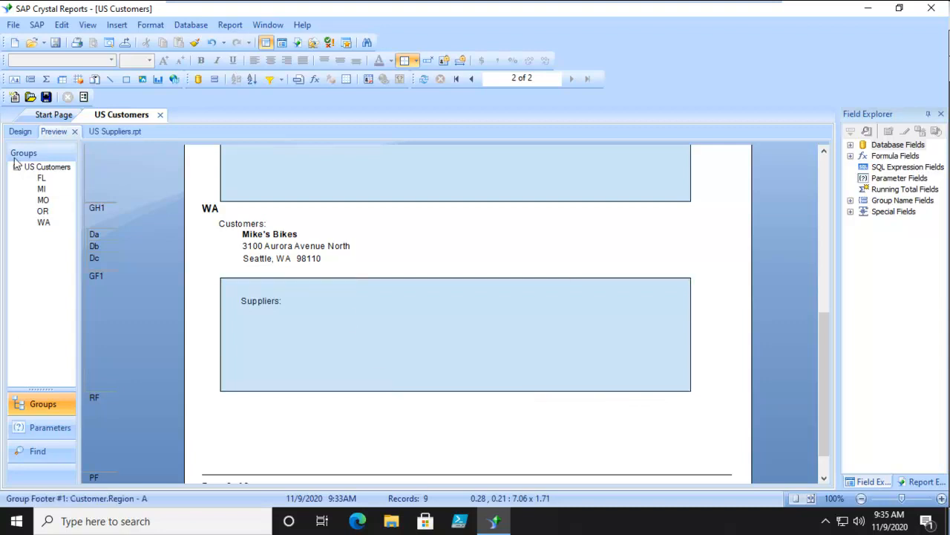
pyautogui.click(20, 132)
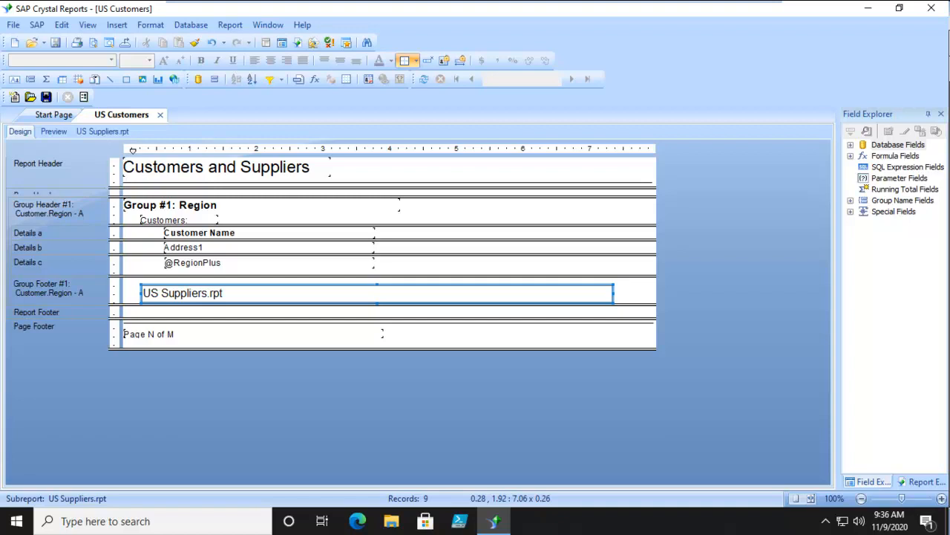
pyautogui.moveTo(253, 291)
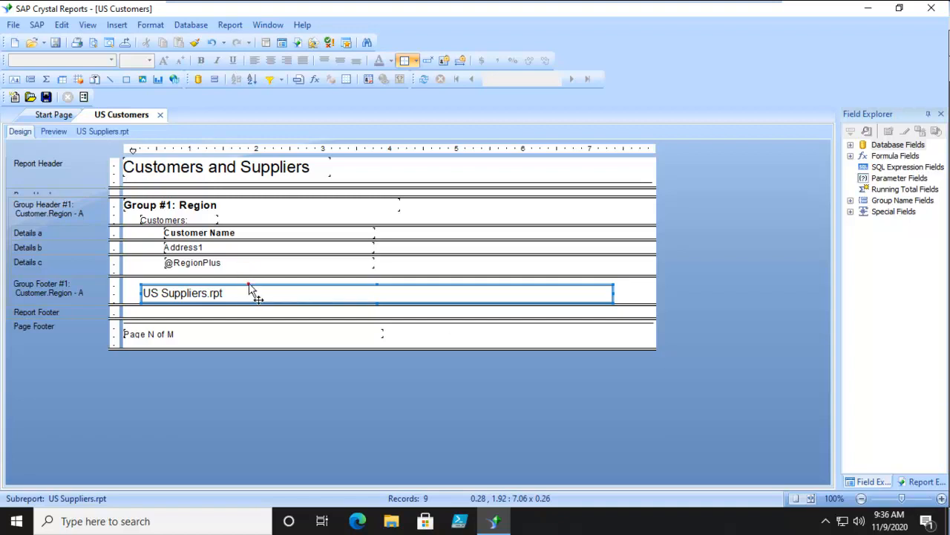
# Nudge the subreport and draw a horizontal line across Group Footer #1.
pyautogui.moveTo(253, 293); pyautogui.dragTo(249, 288)
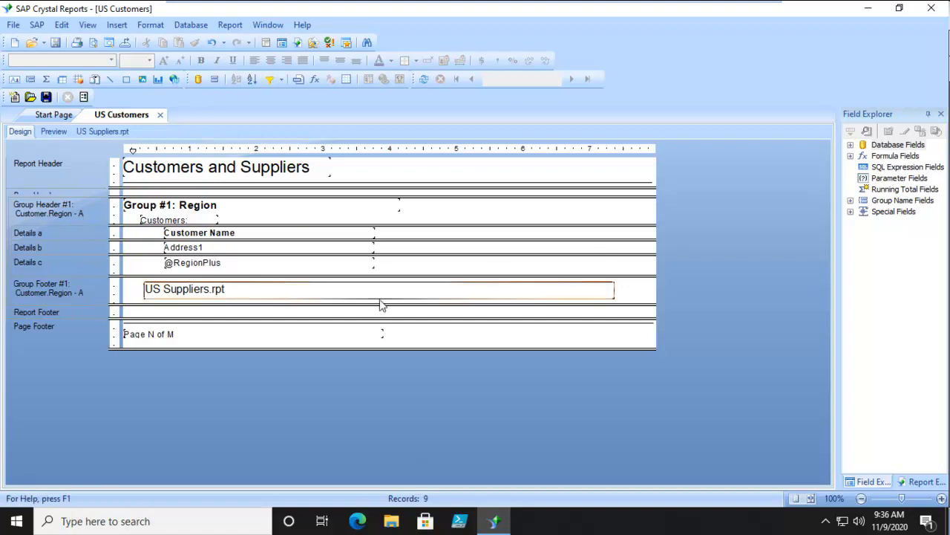
pyautogui.moveTo(383, 305)
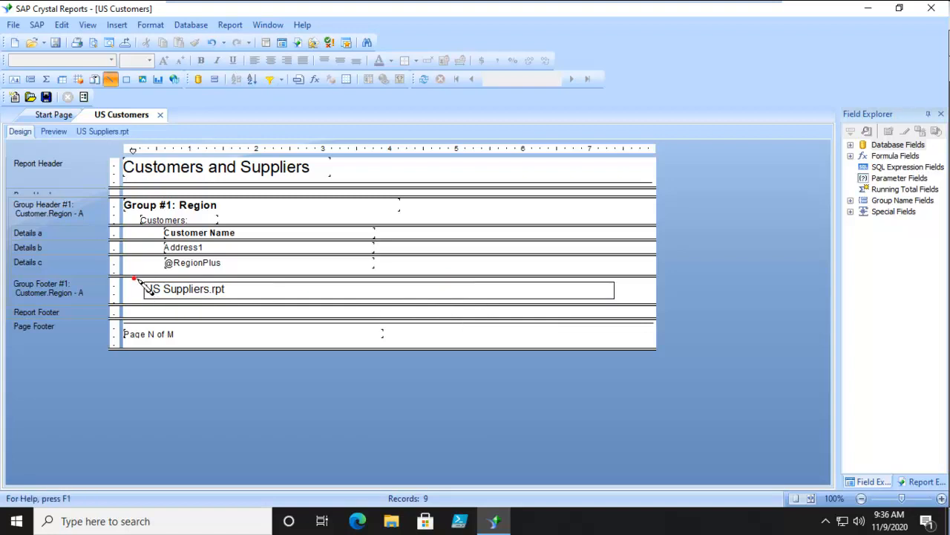
pyautogui.moveTo(138, 280); pyautogui.dragTo(601, 290)
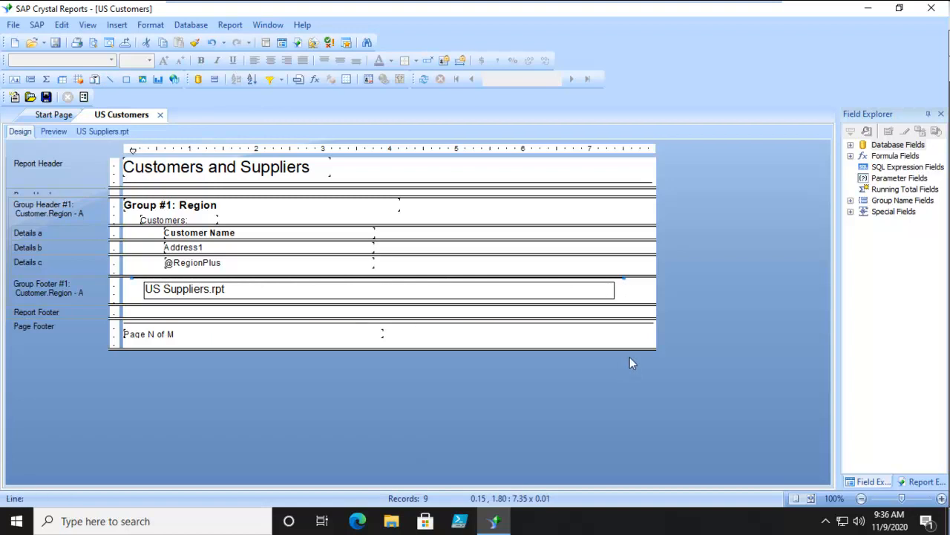
pyautogui.moveTo(383, 372)
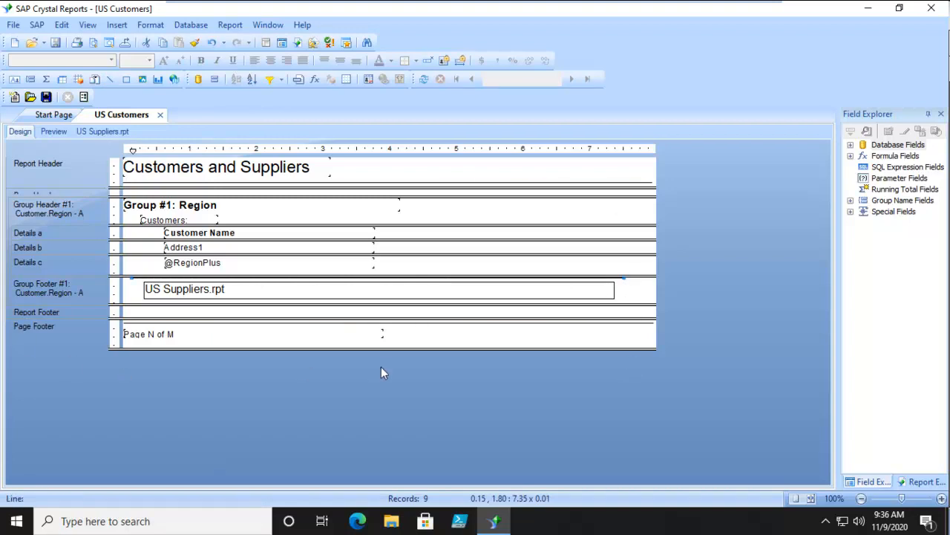
# Format the footer line with Red colour and 2 pt width.
pyautogui.rightClick(601, 277)
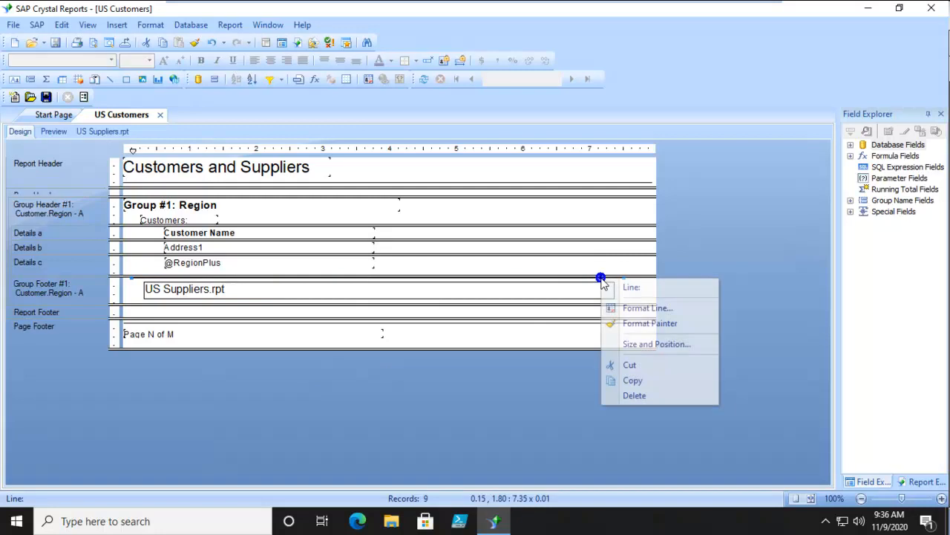
pyautogui.click(647, 307)
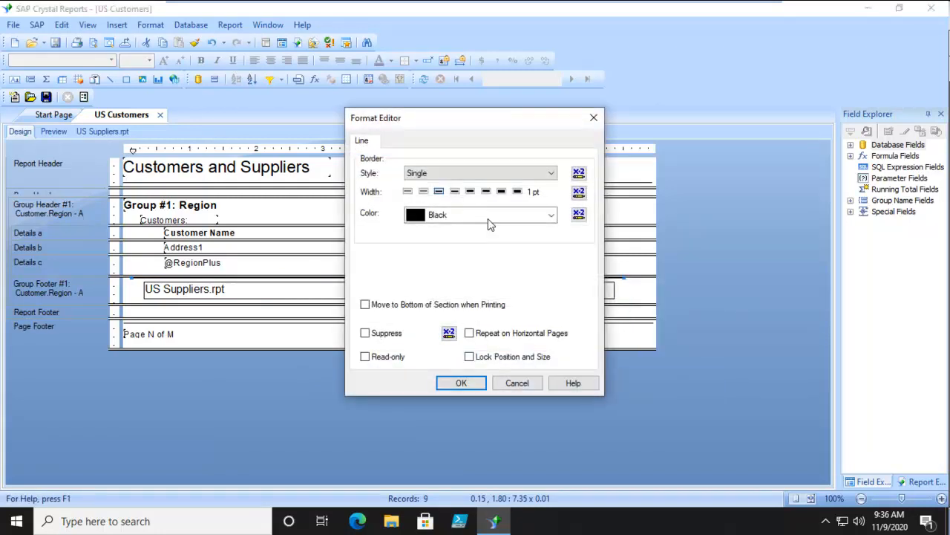
pyautogui.click(550, 214)
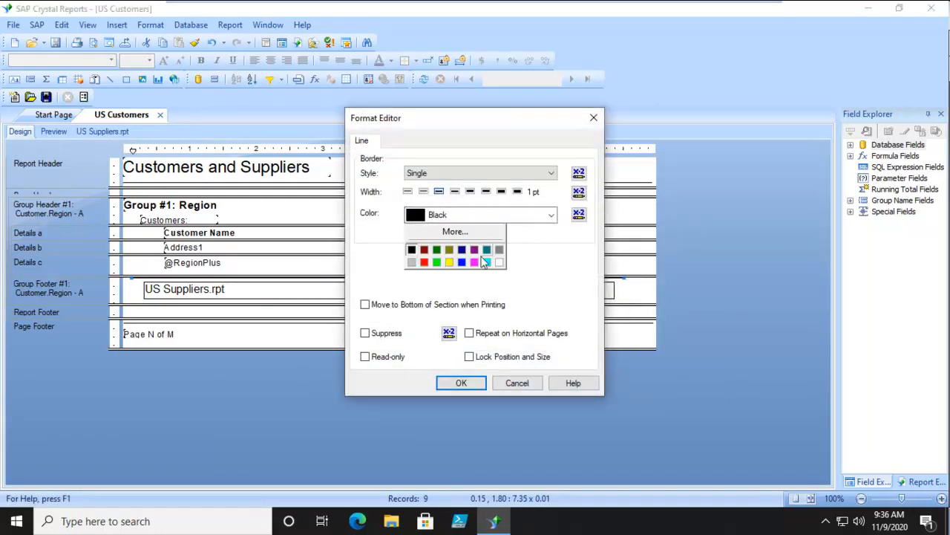
pyautogui.click(423, 250)
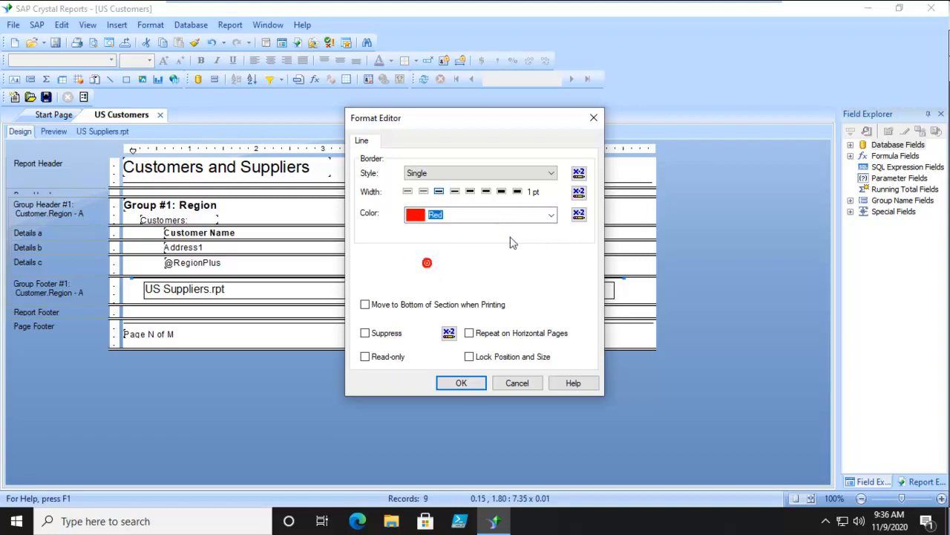
pyautogui.click(469, 191)
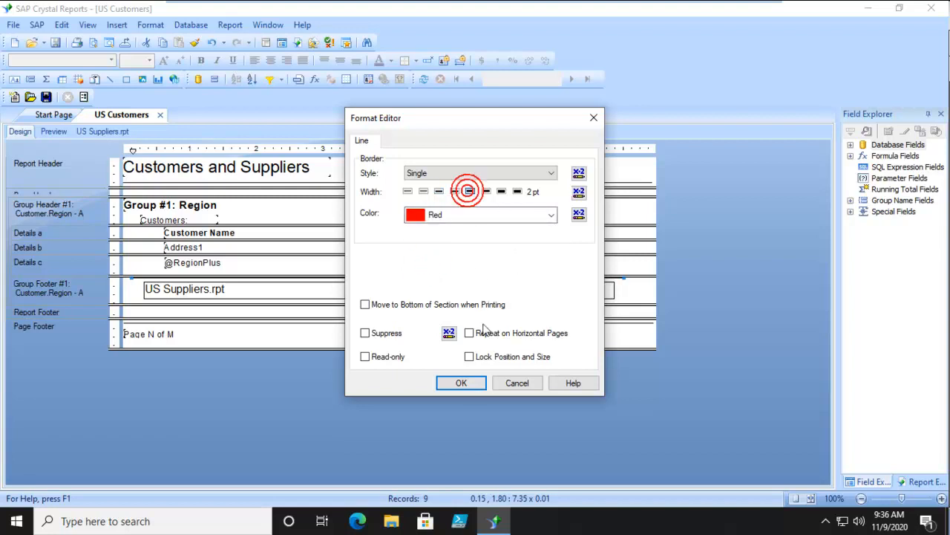
pyautogui.click(468, 191)
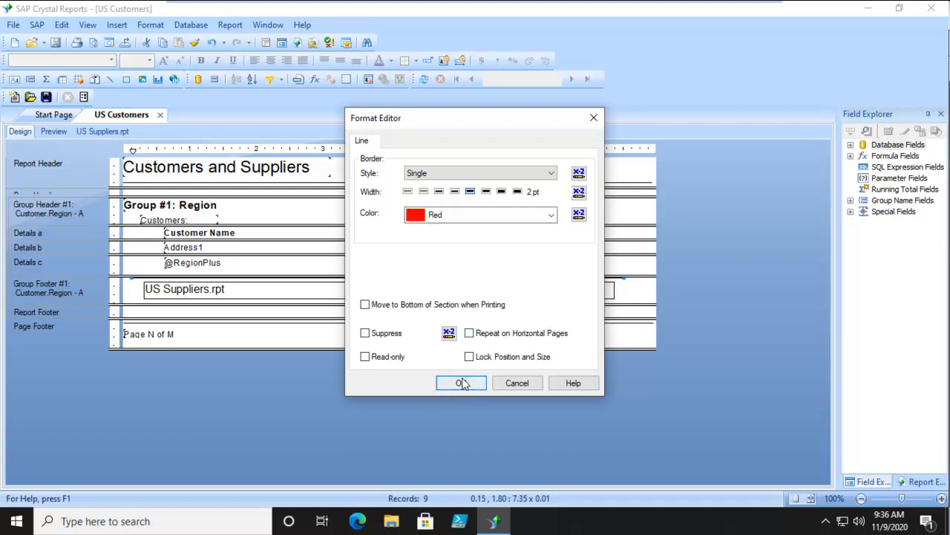
pyautogui.click(461, 382)
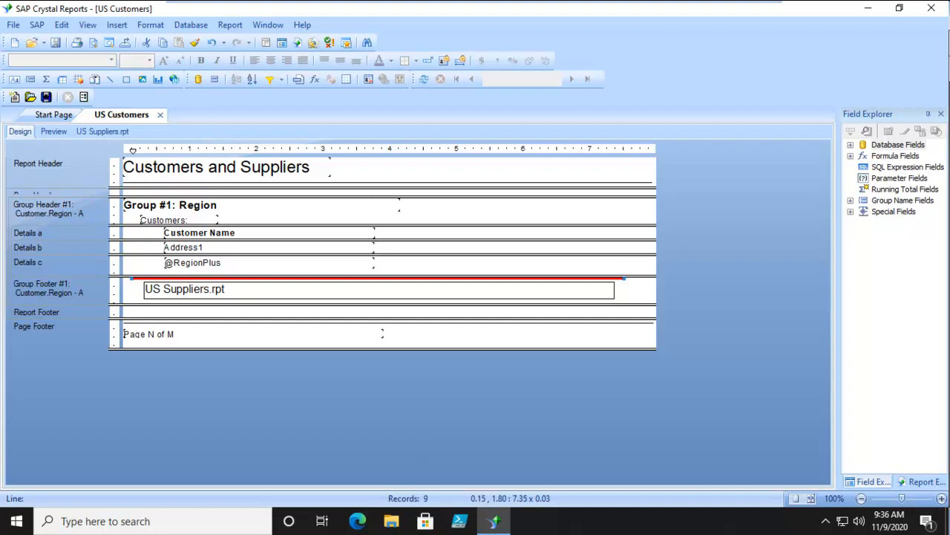
pyautogui.moveTo(98, 264)
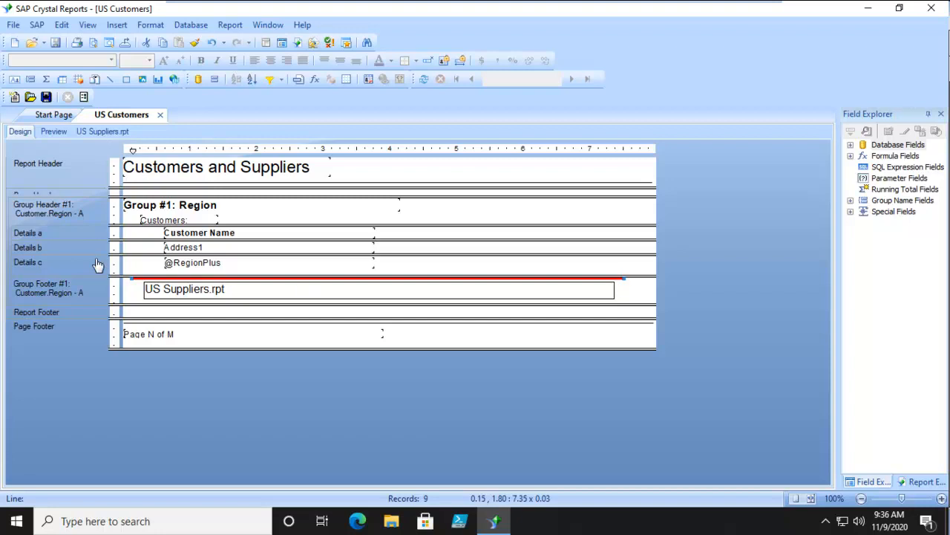